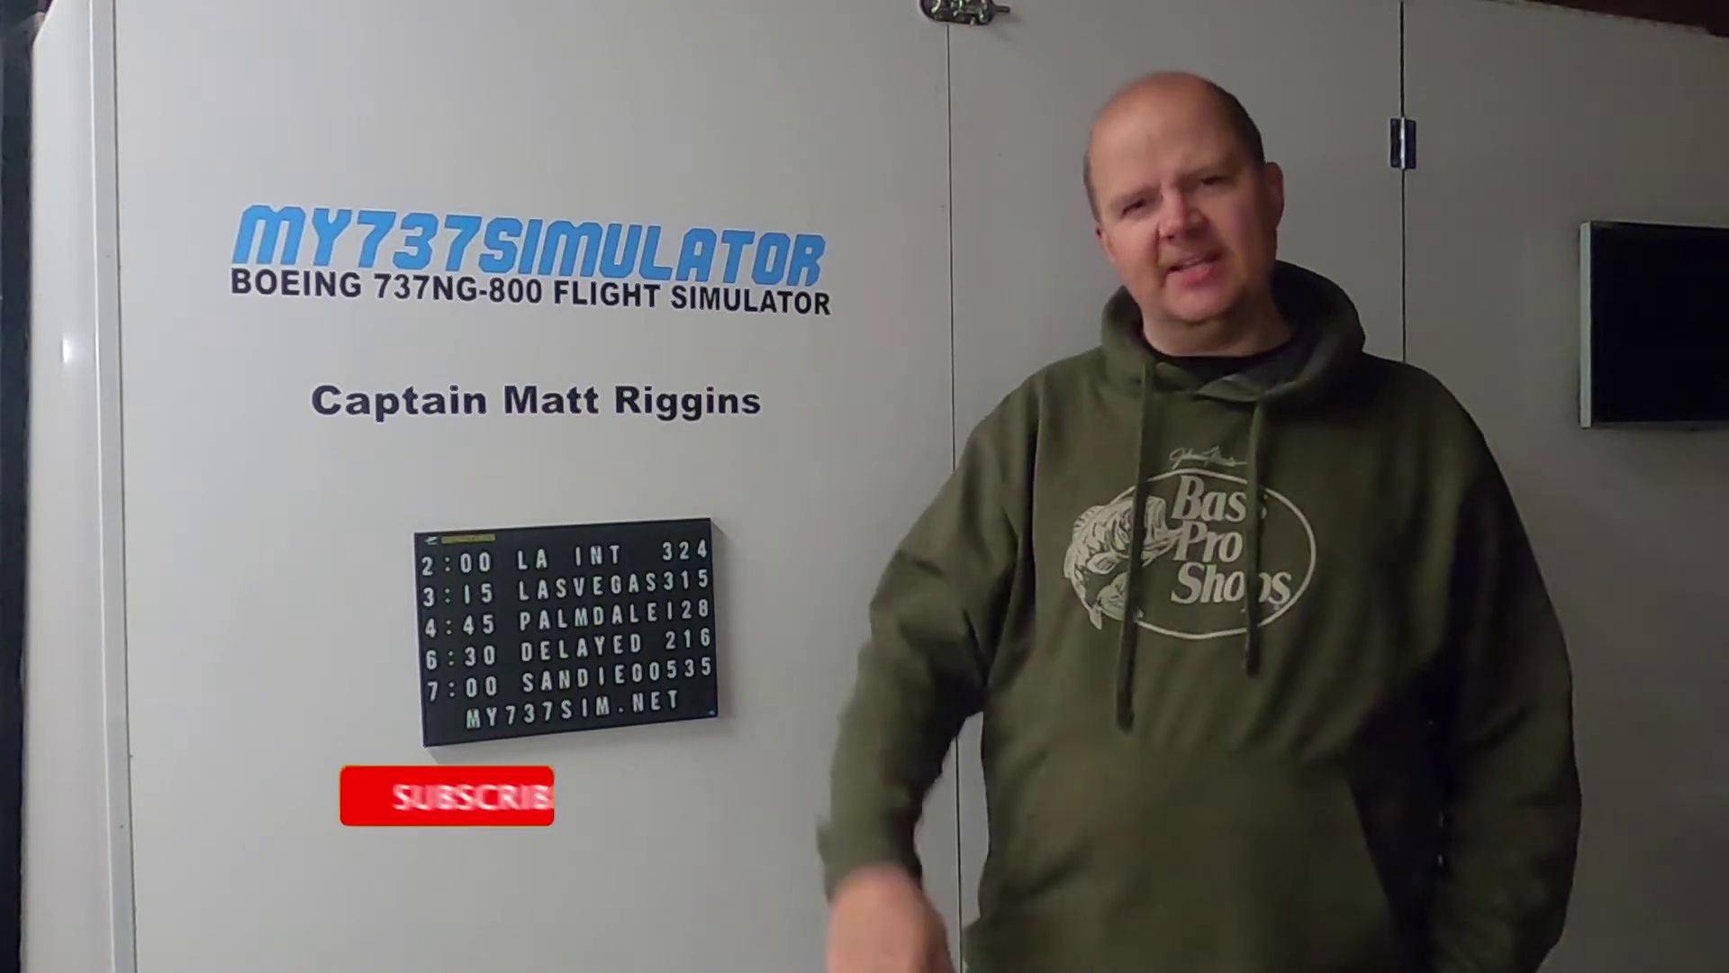
left_click(447, 796)
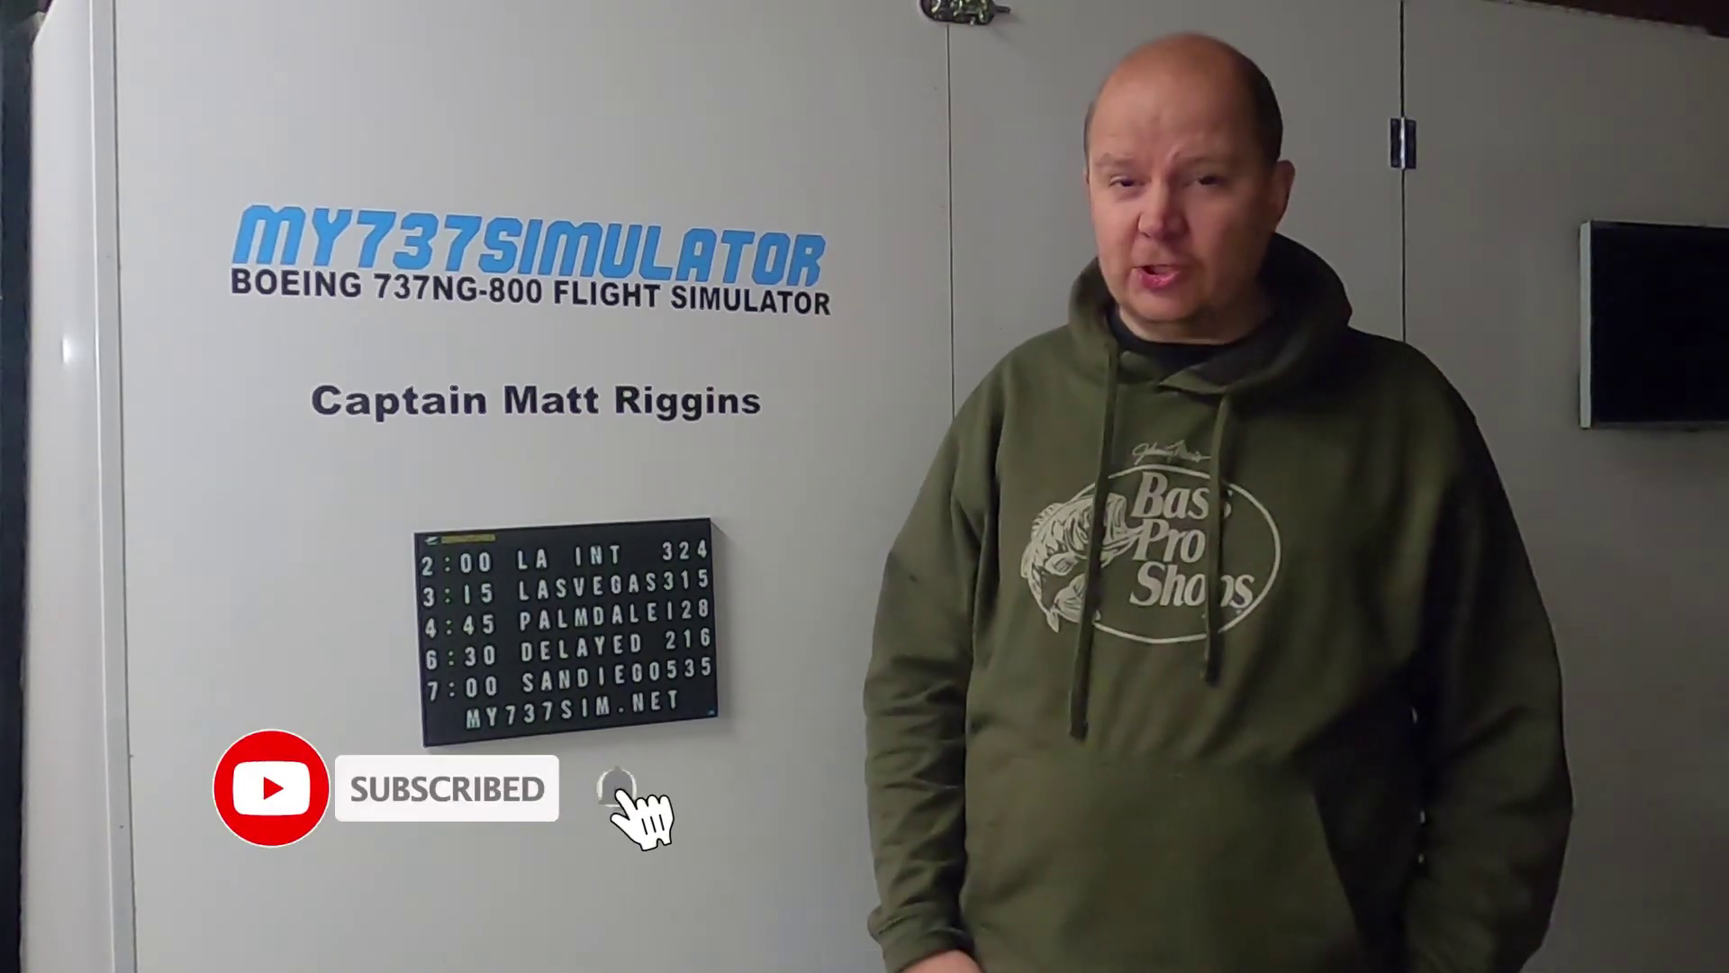